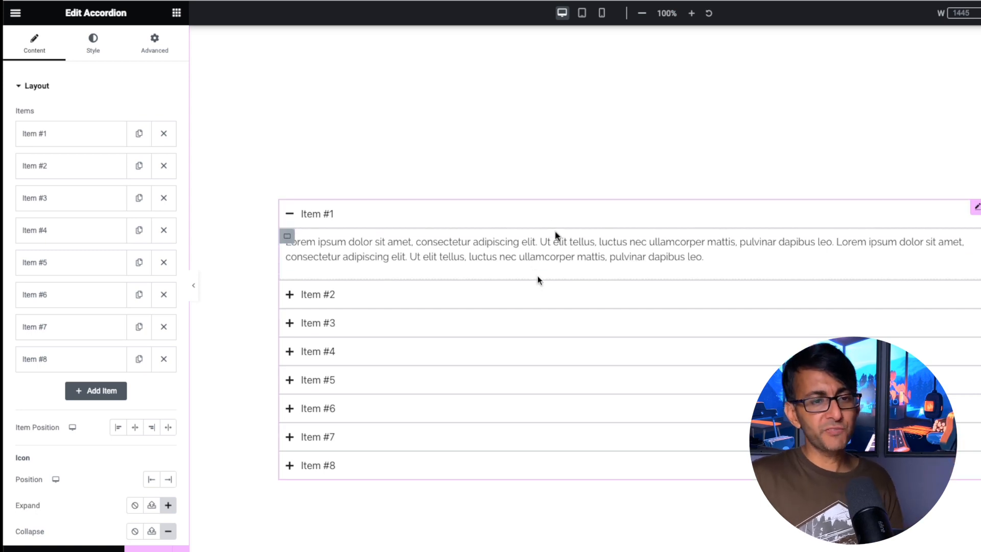
# Give each duplicated accordion a Custom 45% width so the two sit side by side
pyautogui.click(318, 270)
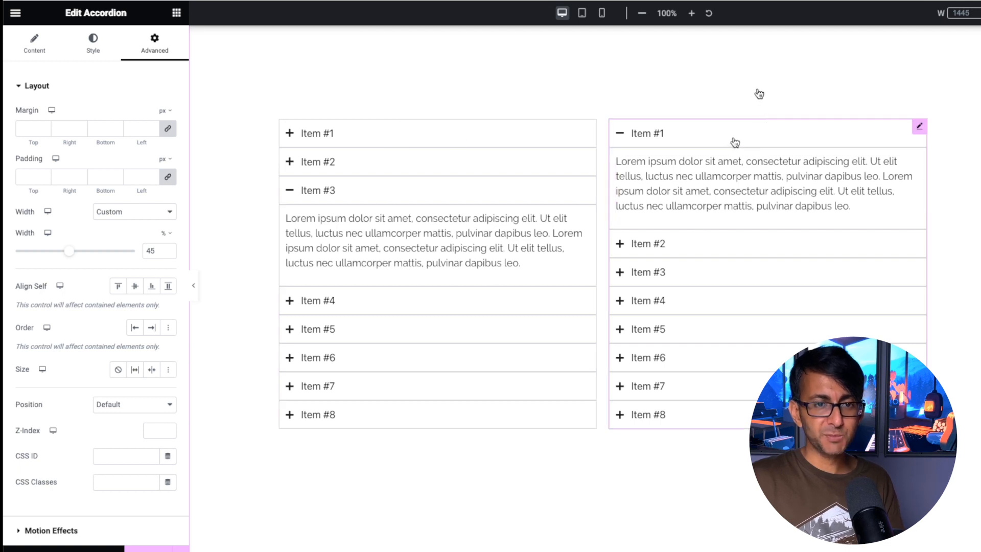
pyautogui.click(34, 43)
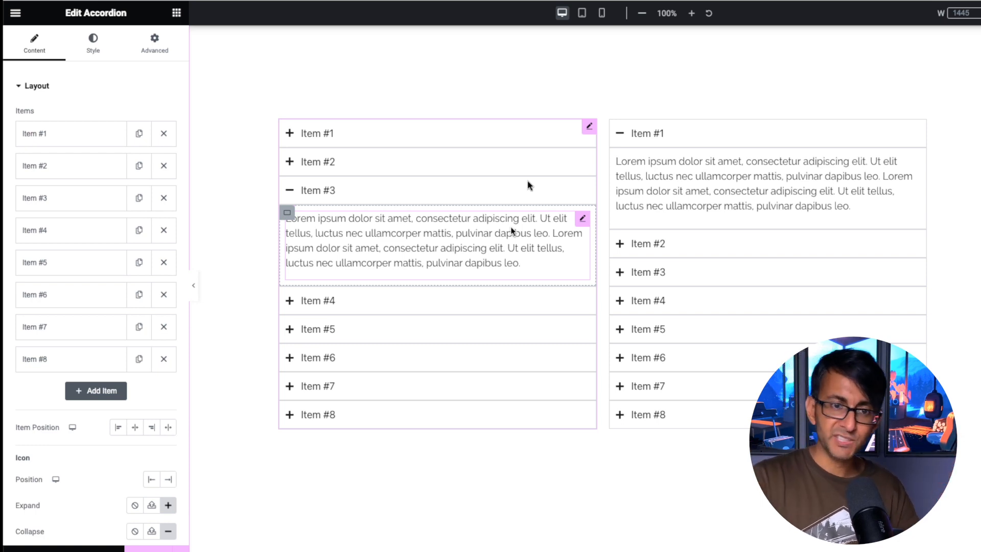
pyautogui.click(154, 42)
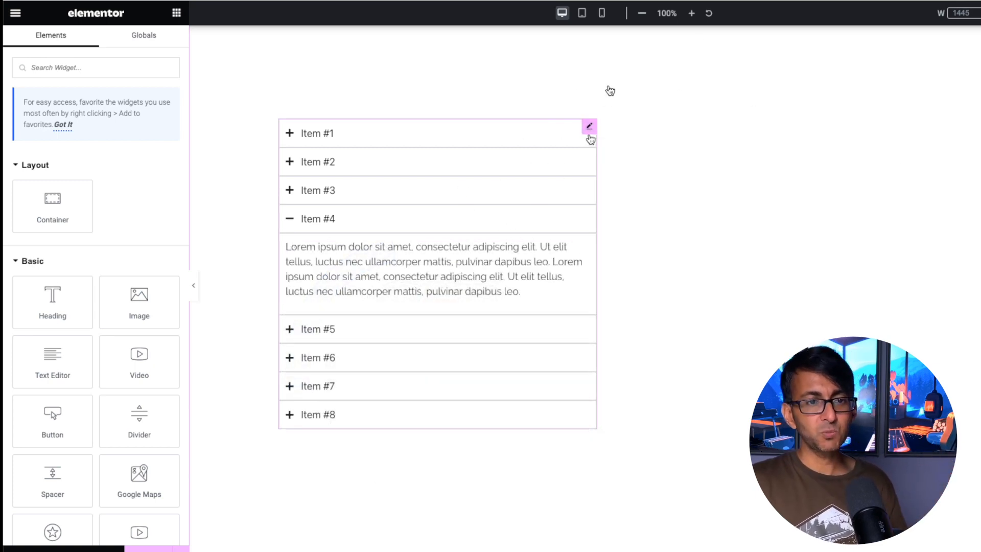
# Reset the remaining accordion to Default width, collapse Item #4 and reach its Custom CSS
pyautogui.click(588, 126)
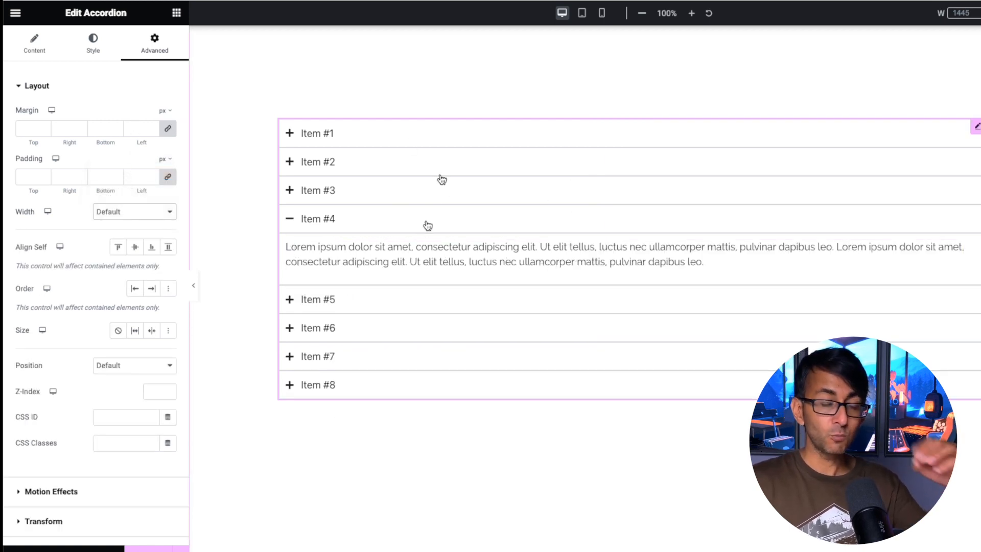
pyautogui.click(318, 218)
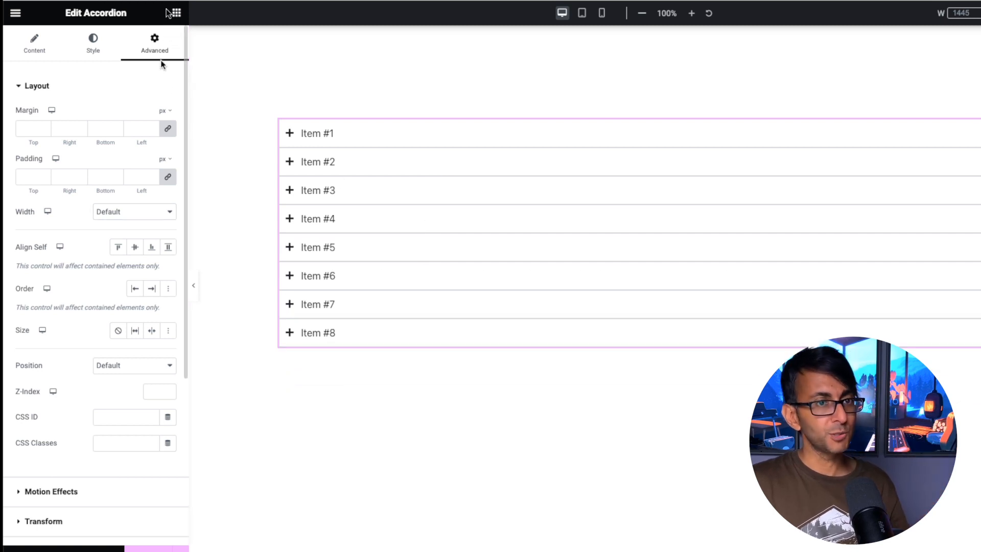
pyautogui.click(36, 86)
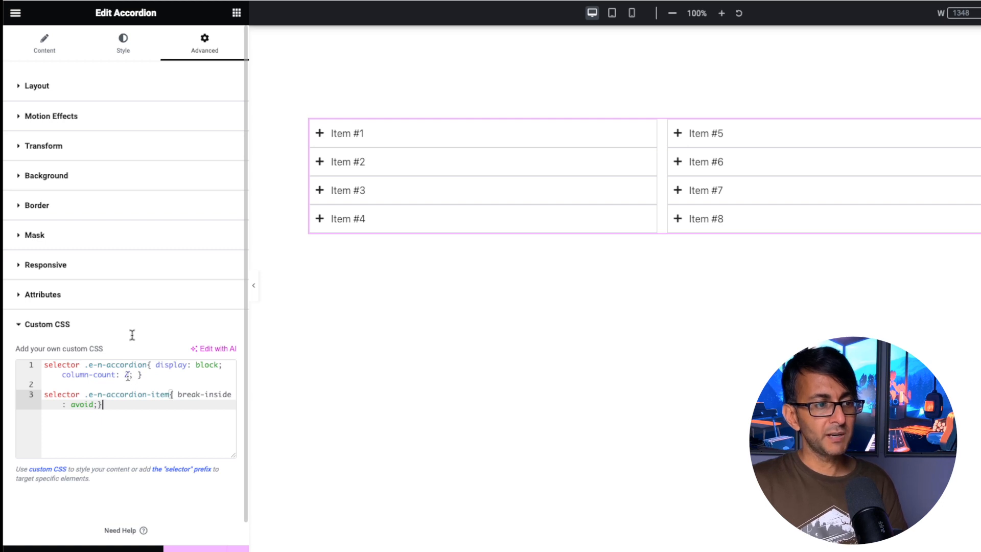
# Try column-count values 2, 3 and 6 on .e-n-accordion, settling on 2 with break-inside:avoid items
pyautogui.write('2')
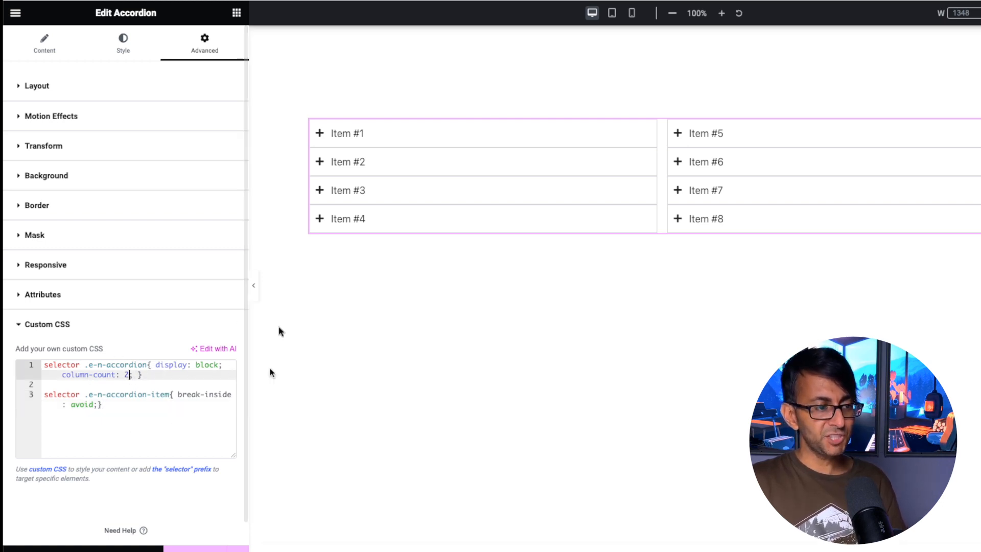
pyautogui.write('3')
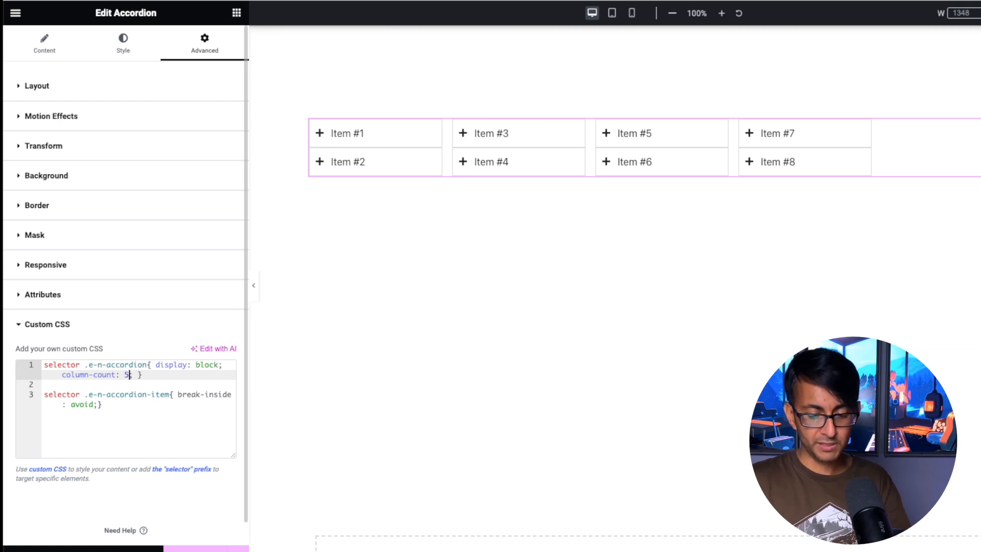
pyautogui.write('6')
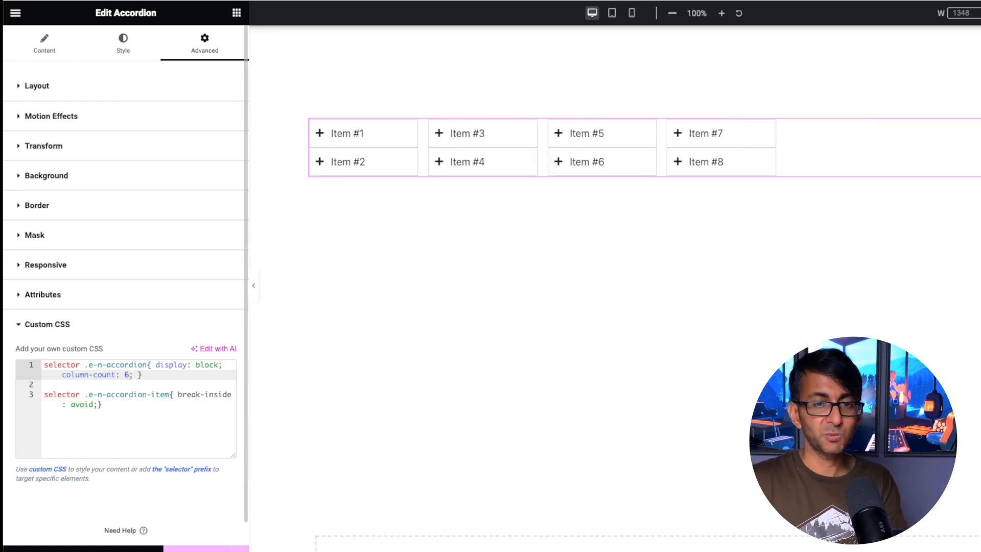
pyautogui.write('2')
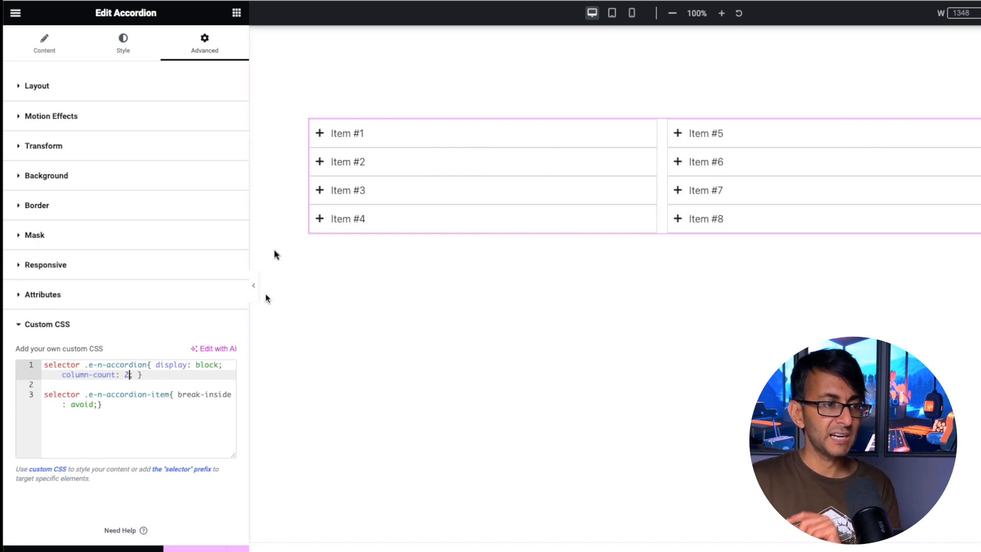
# Preview the page and open items in turn, ending on Item #4 while the others close
pyautogui.click(253, 285)
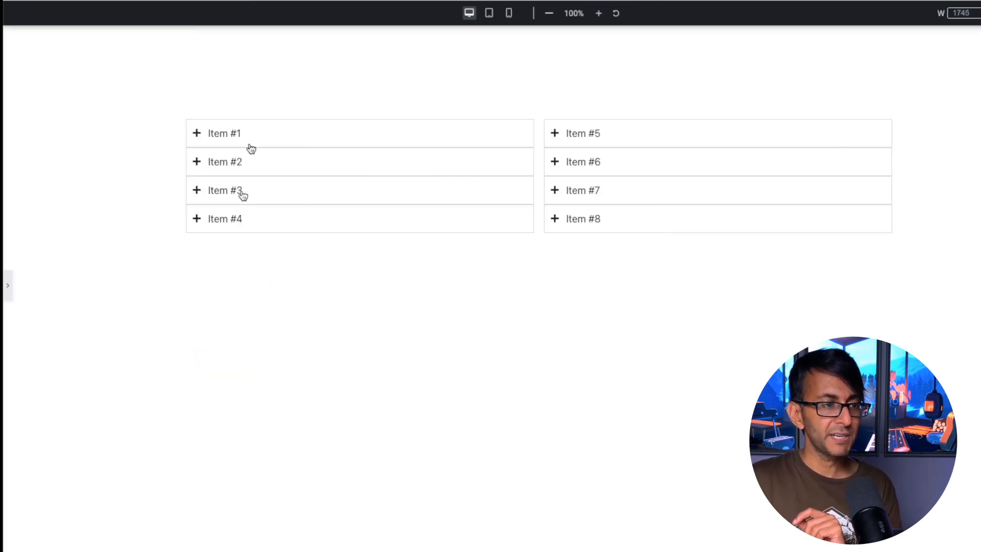
pyautogui.click(223, 162)
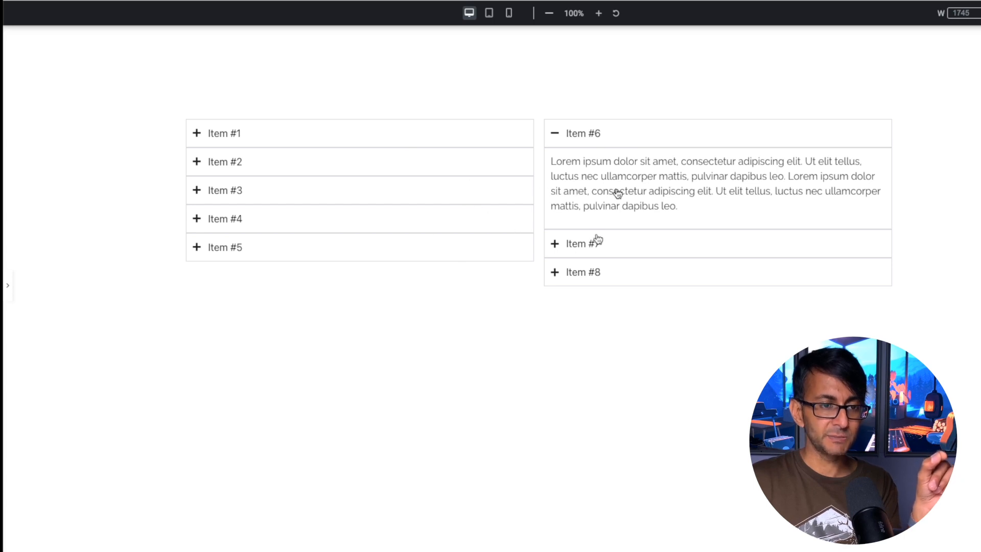
pyautogui.moveTo(479, 295)
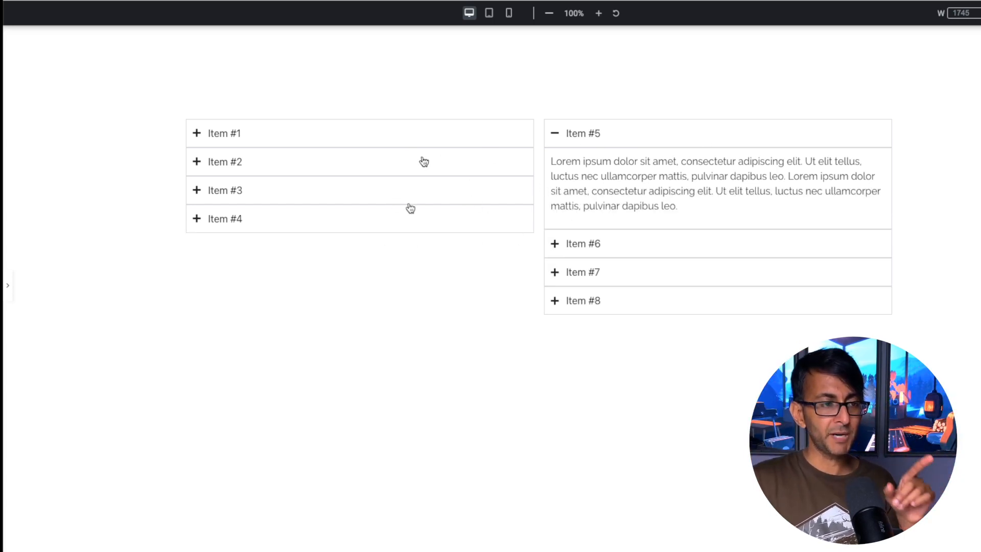
pyautogui.click(225, 218)
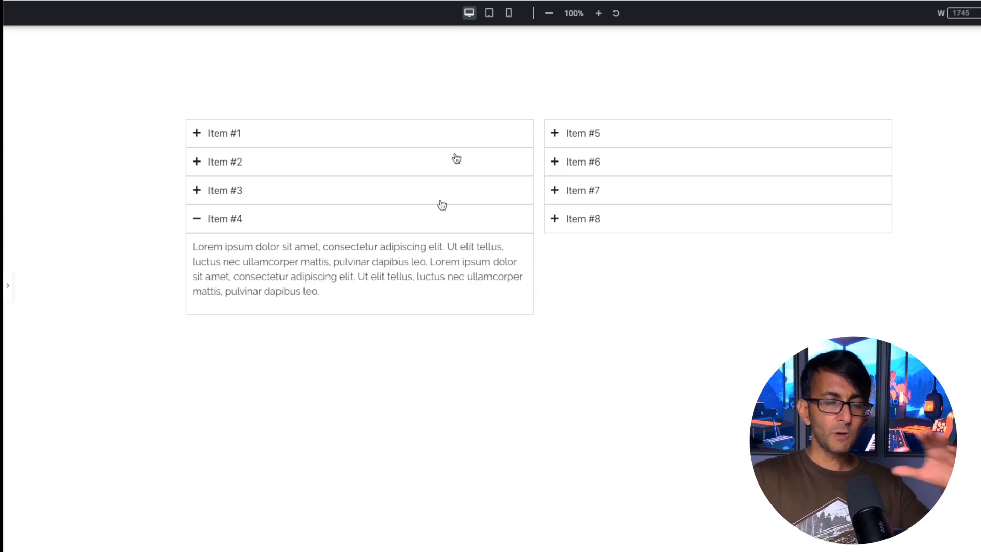